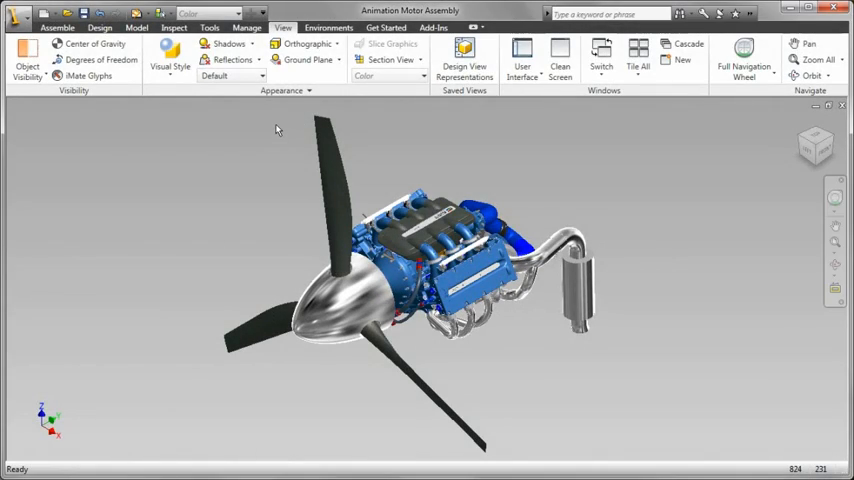
Step: Enable ground shadows and switch the engine assembly to the Realistic visual style
left_click(308, 60)
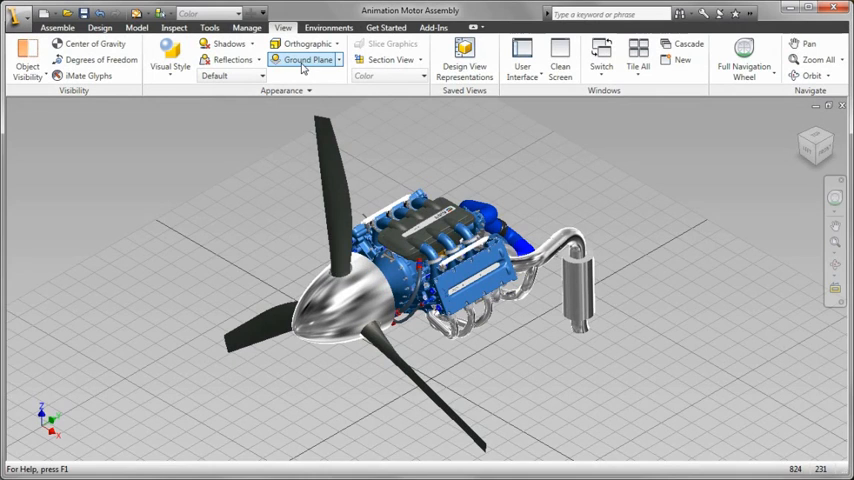
left_click(230, 44)
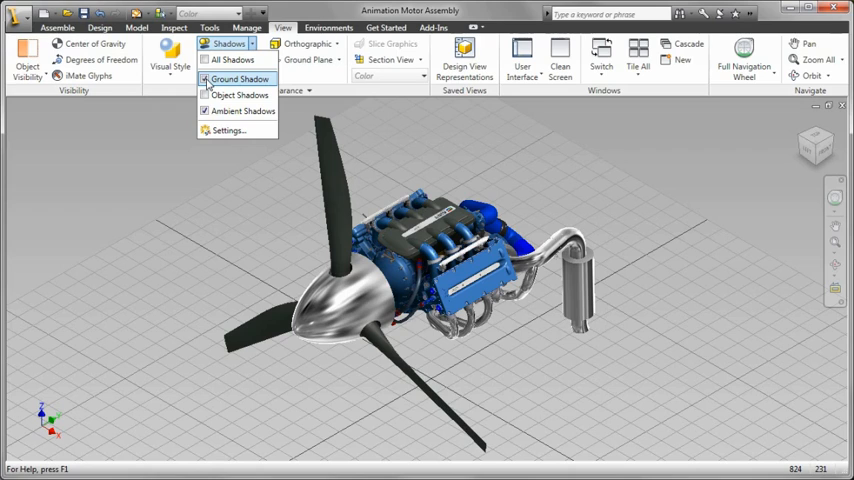
left_click(238, 80)
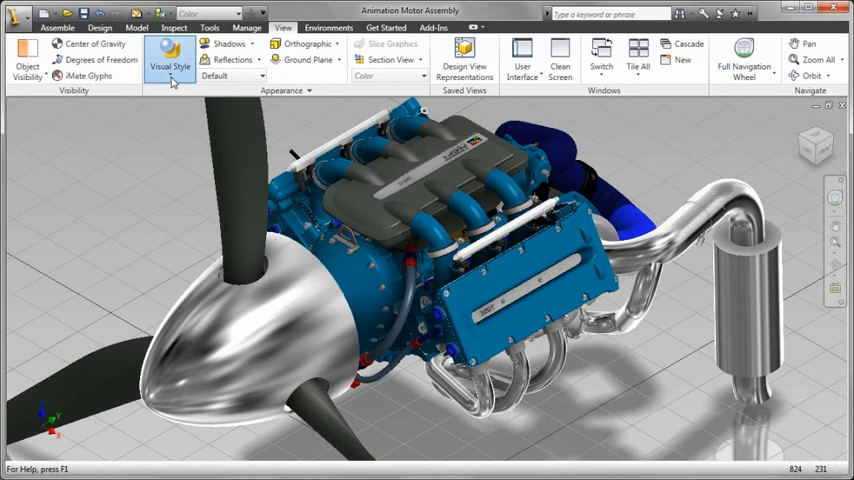
left_click(168, 64)
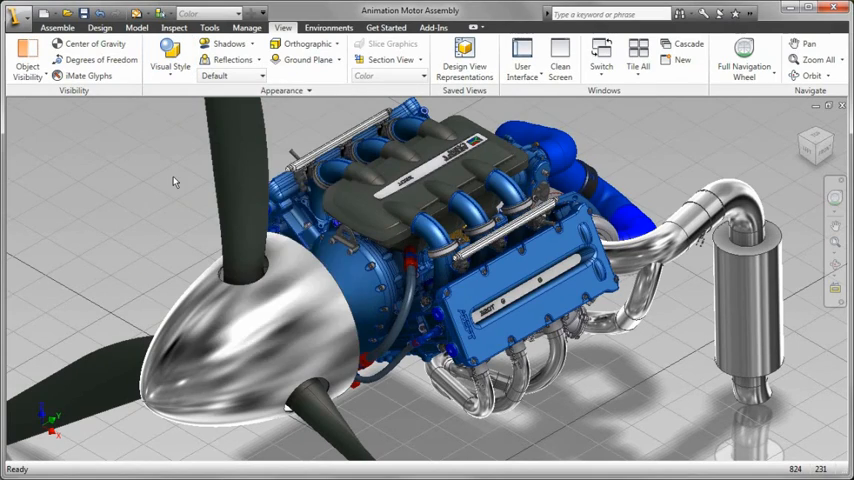
left_click(168, 56)
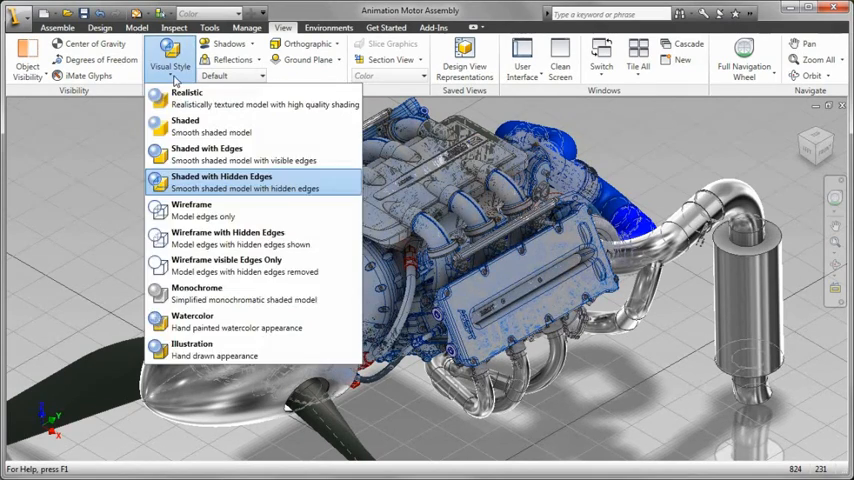
left_click(228, 236)
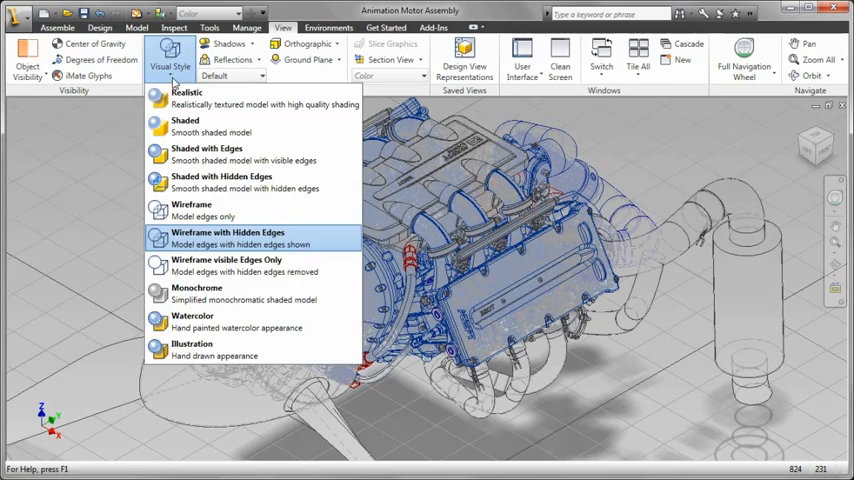
left_click(228, 236)
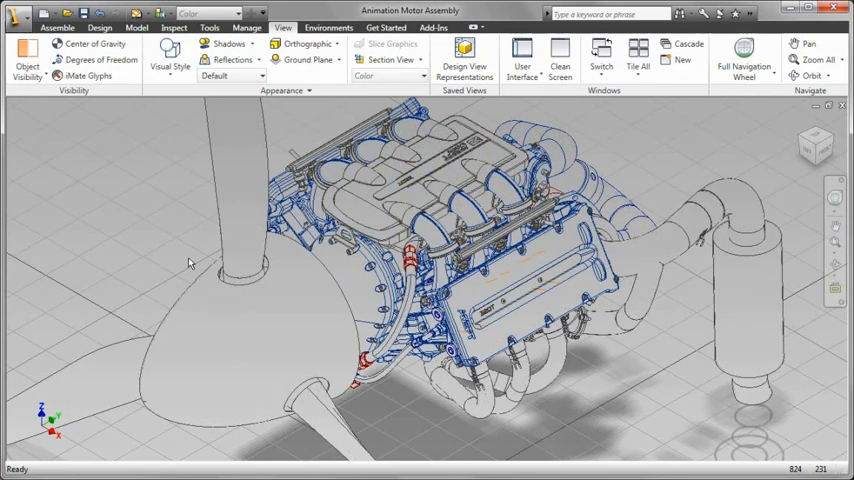
left_click(170, 58)
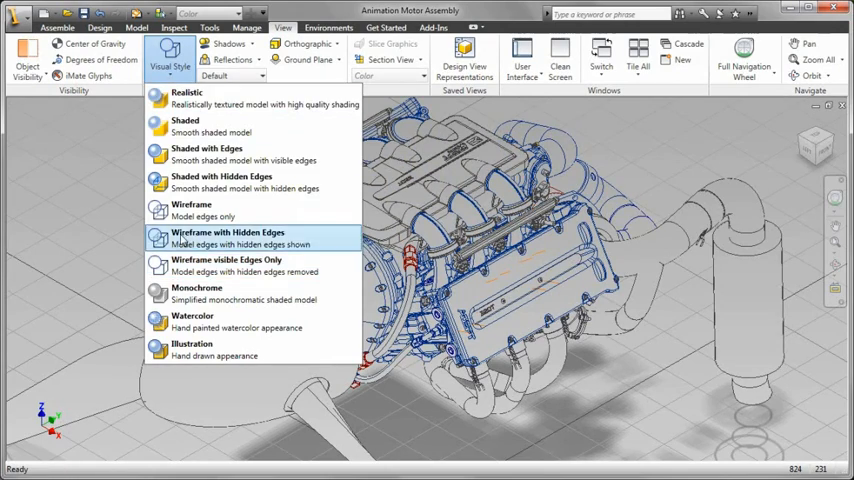
left_click(188, 92)
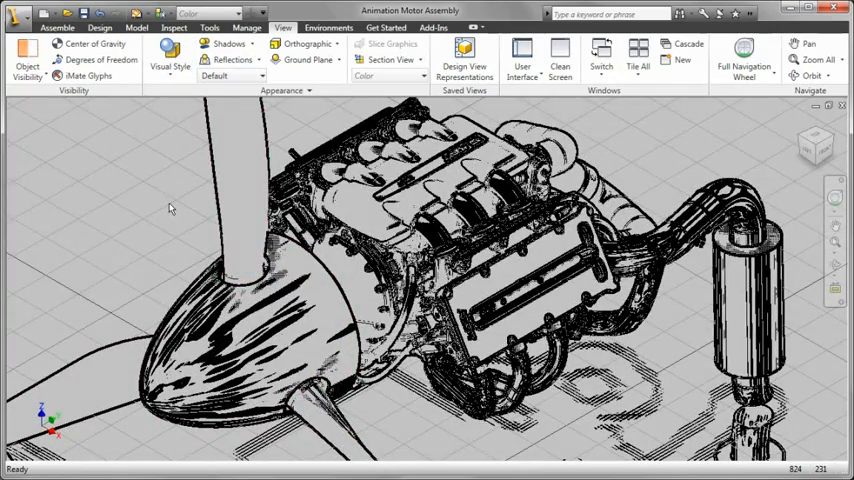
left_click(170, 60)
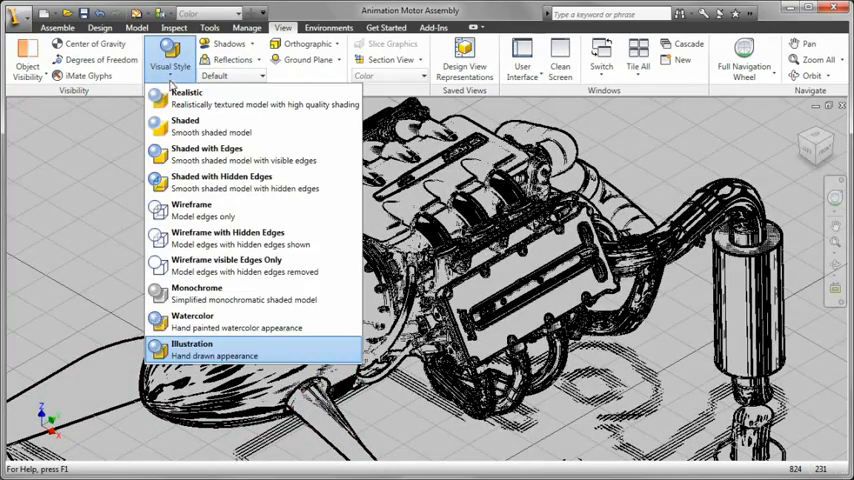
left_click(188, 96)
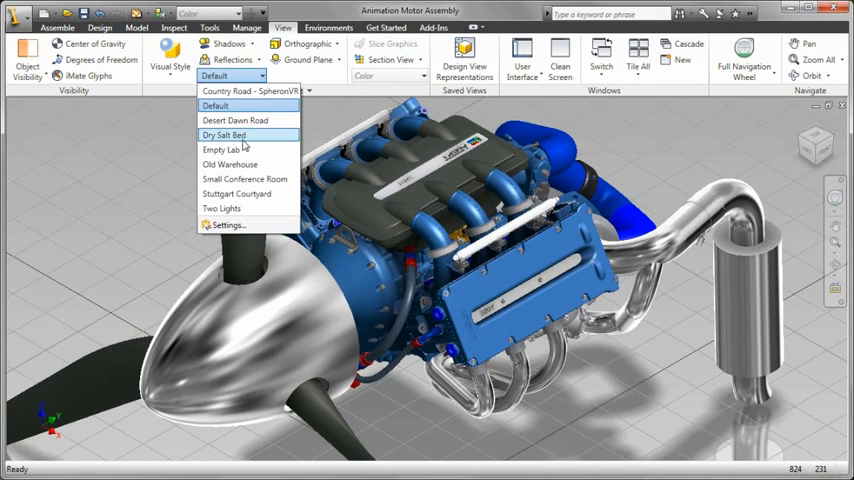
Step: Apply the Old Warehouse lighting style to the engine assembly scene
left_click(230, 164)
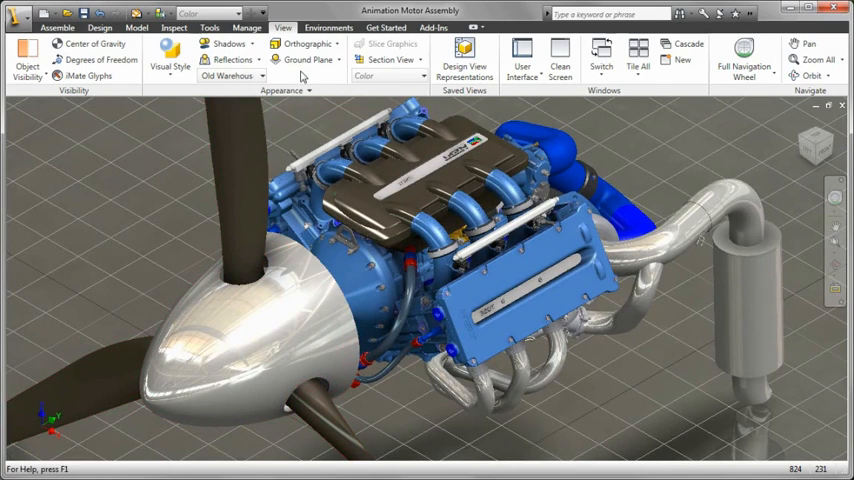